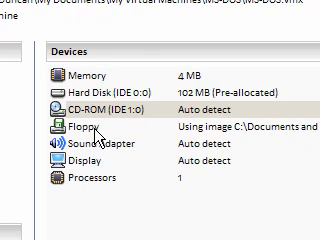
# - Enter prompt $p$g, switch to C:, change to the WINDOWS folder and run win
pyautogui.scroll(-3)
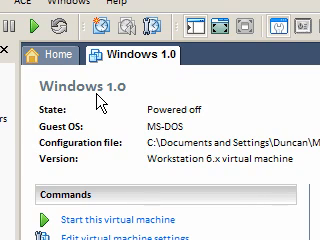
pyautogui.moveTo(96, 98)
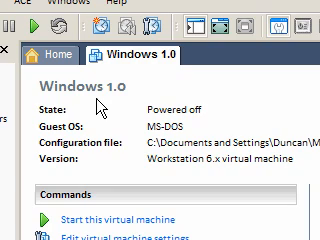
pyautogui.scroll(-3)
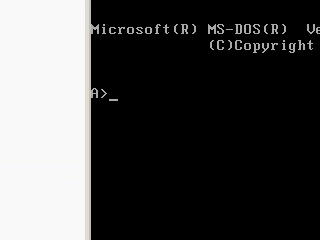
pyautogui.write('prompt')
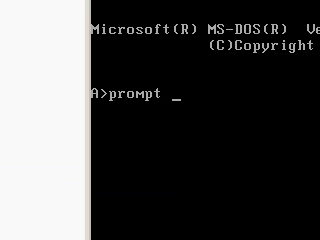
pyautogui.write('$p$g')
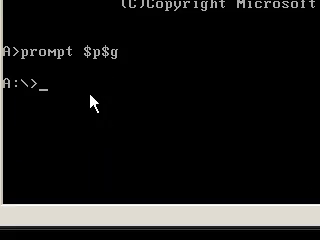
pyautogui.write('c:\\')
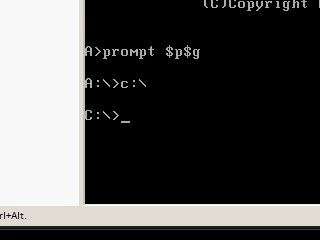
pyautogui.write('cd windows')
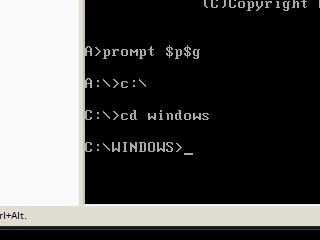
pyautogui.write('win')
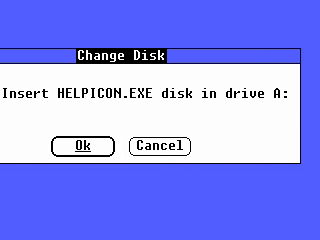
# - Dismiss the Change Disk request for HELPICON.EXE
pyautogui.click(80, 146)
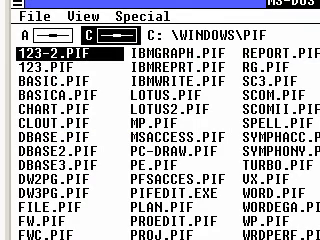
# - Start CLOCK.EXE from the C:\WINDOWS listing in MS-DOS Executive
pyautogui.click(104, 12)
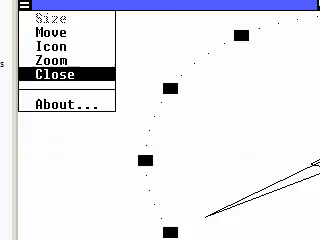
# - Close the Clock via its control menu
pyautogui.click(56, 74)
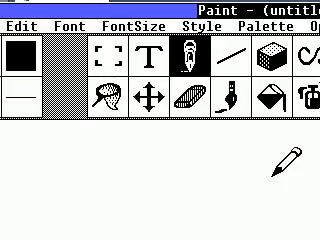
# - Start PAINT.EXE from MS-DOS Executive with a new untitled canvas
pyautogui.click(12, 12)
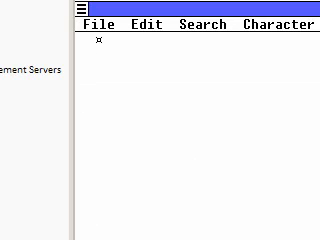
# - Begin typing 'ty' into the blank Write document
pyautogui.write('ty')
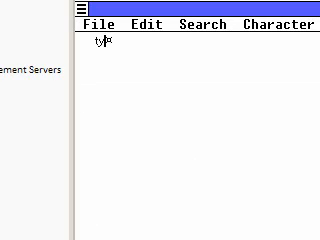